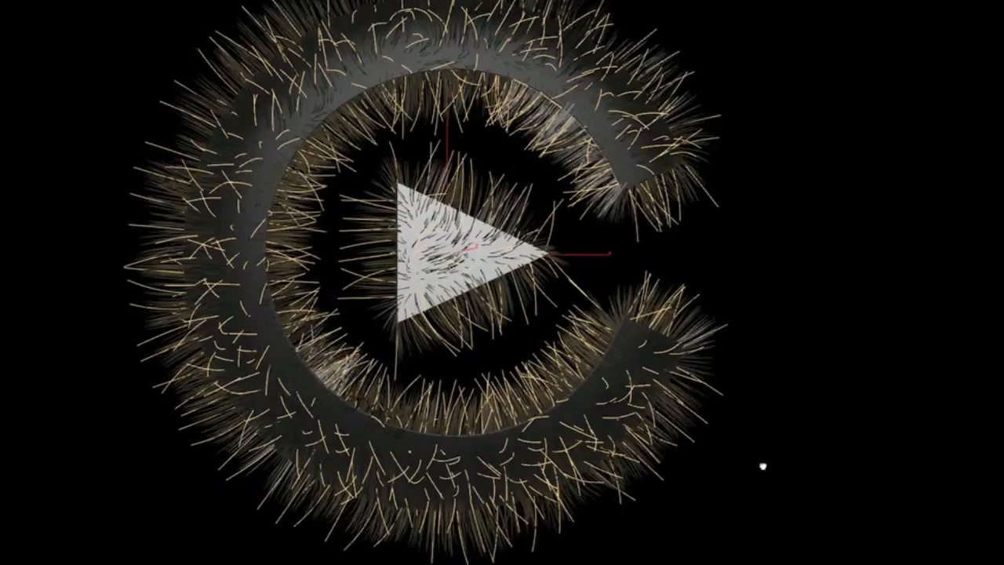
pyautogui.click(479, 259)
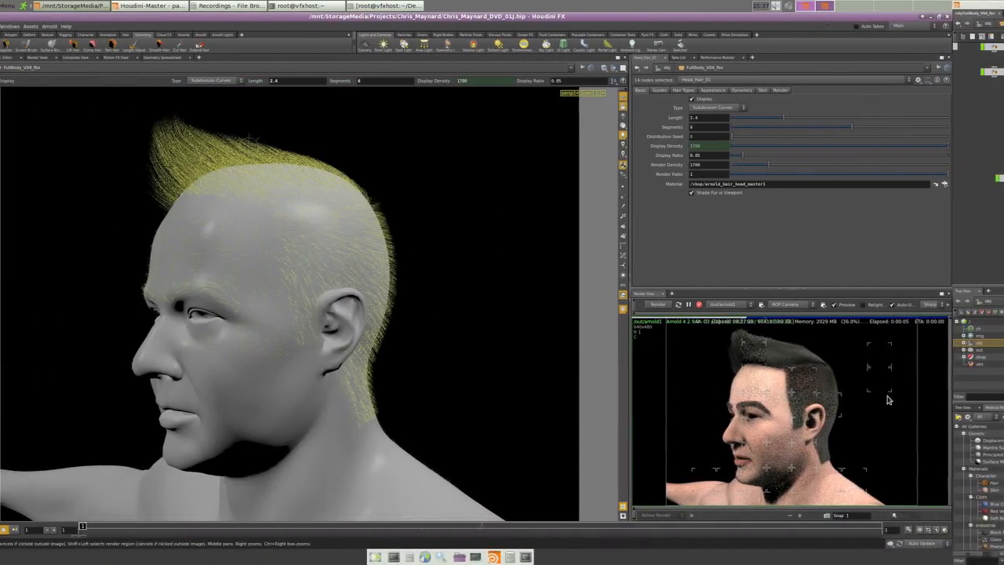